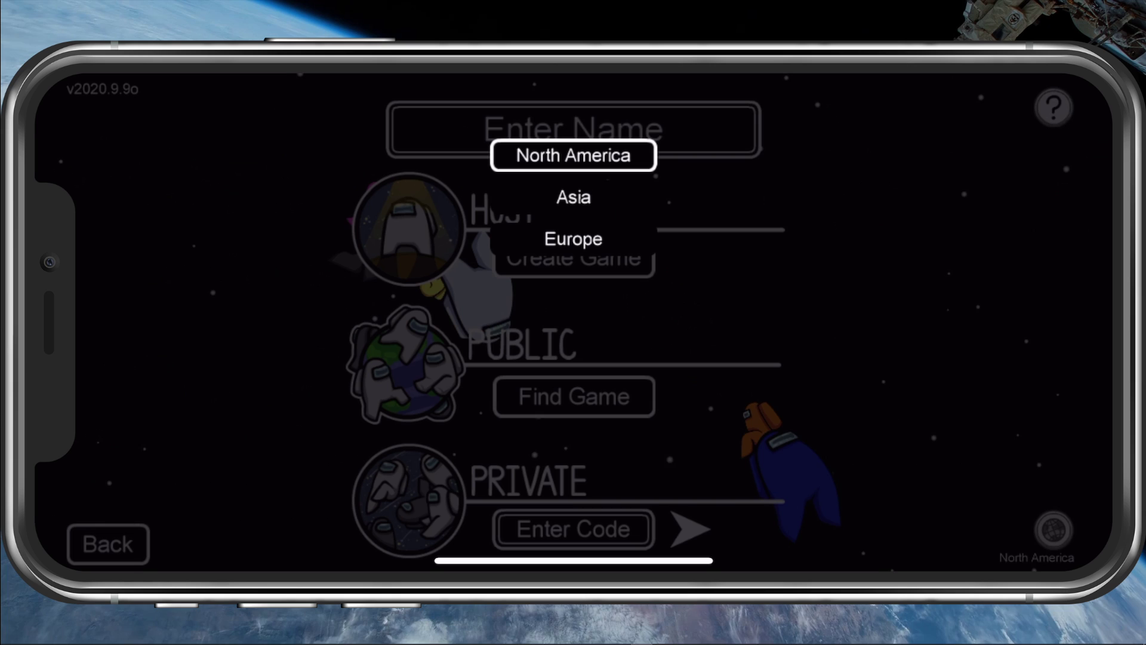
Step: Set the Among Us server region to Europe and return to the home screen
click(573, 238)
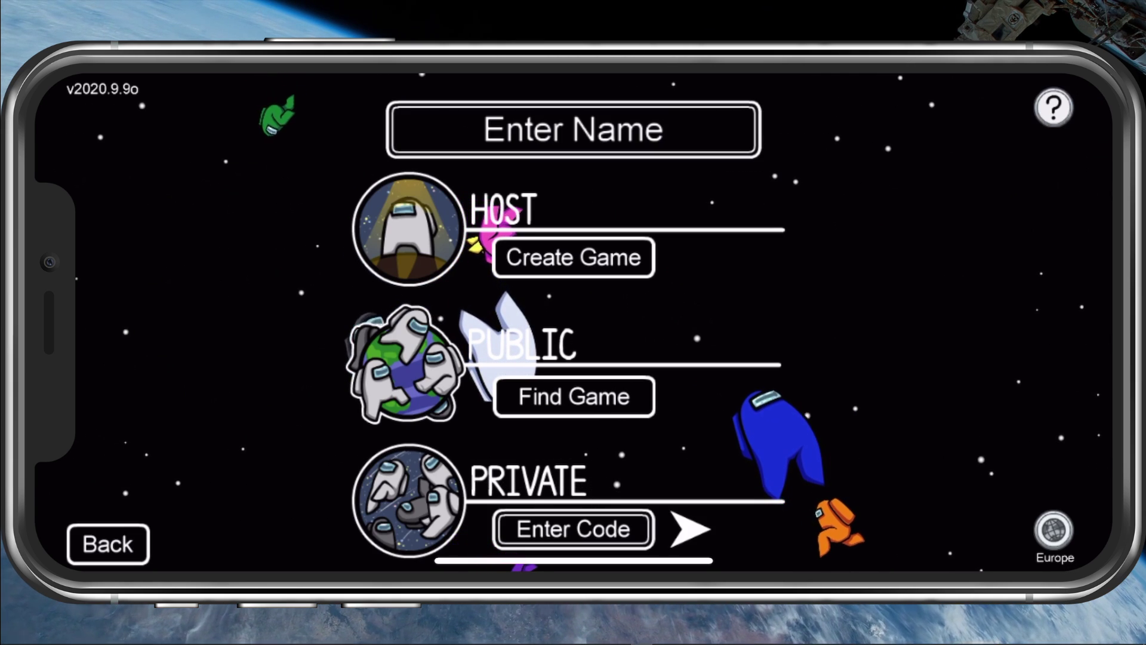
click(108, 544)
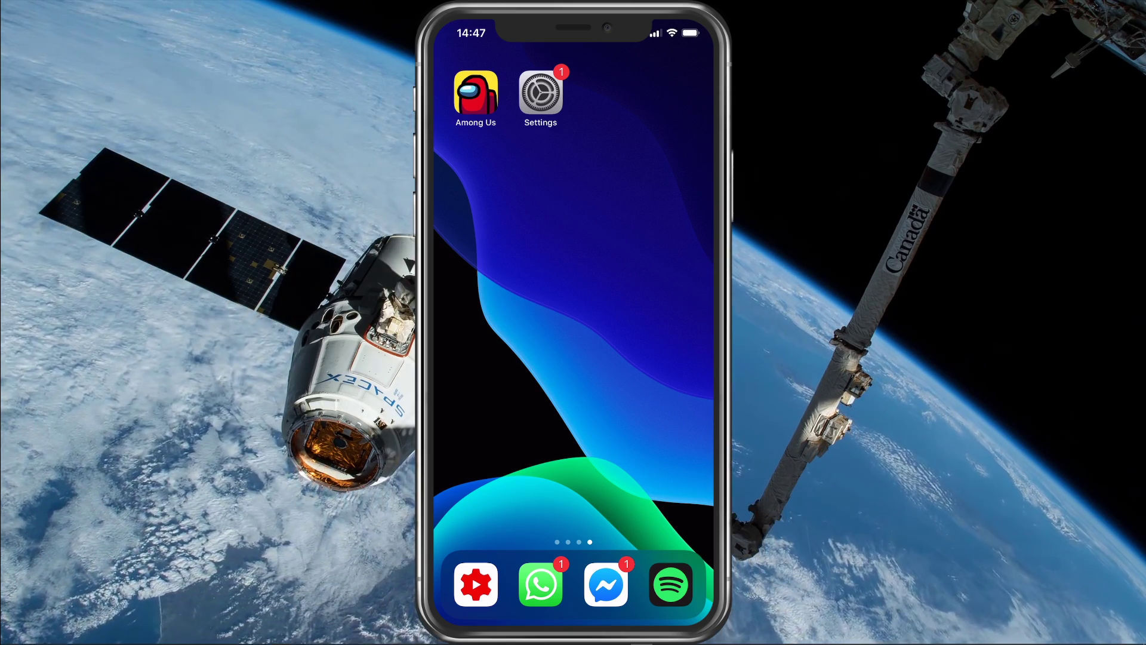
click(540, 93)
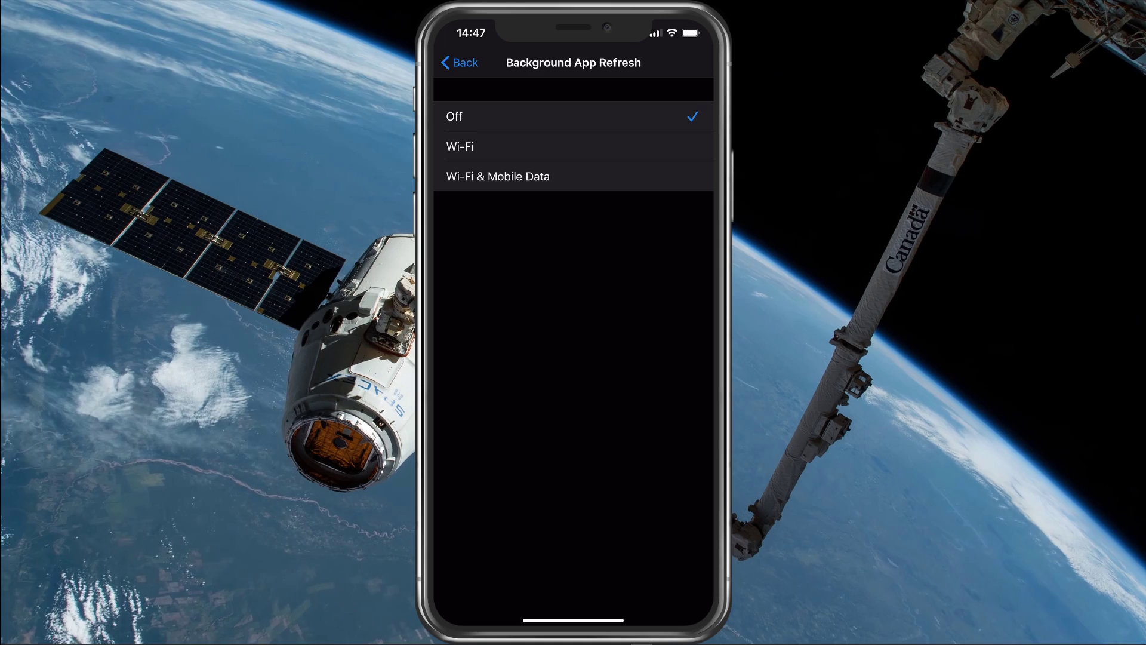
Step: Go back from Background App Refresh (Off) to the General settings list
click(459, 62)
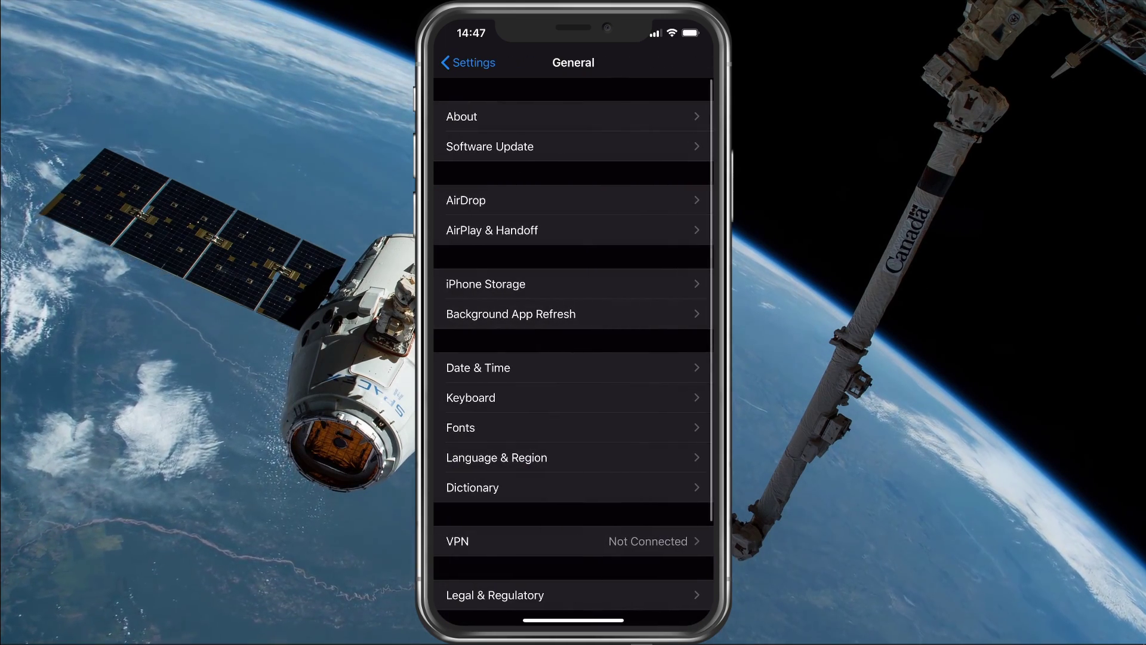